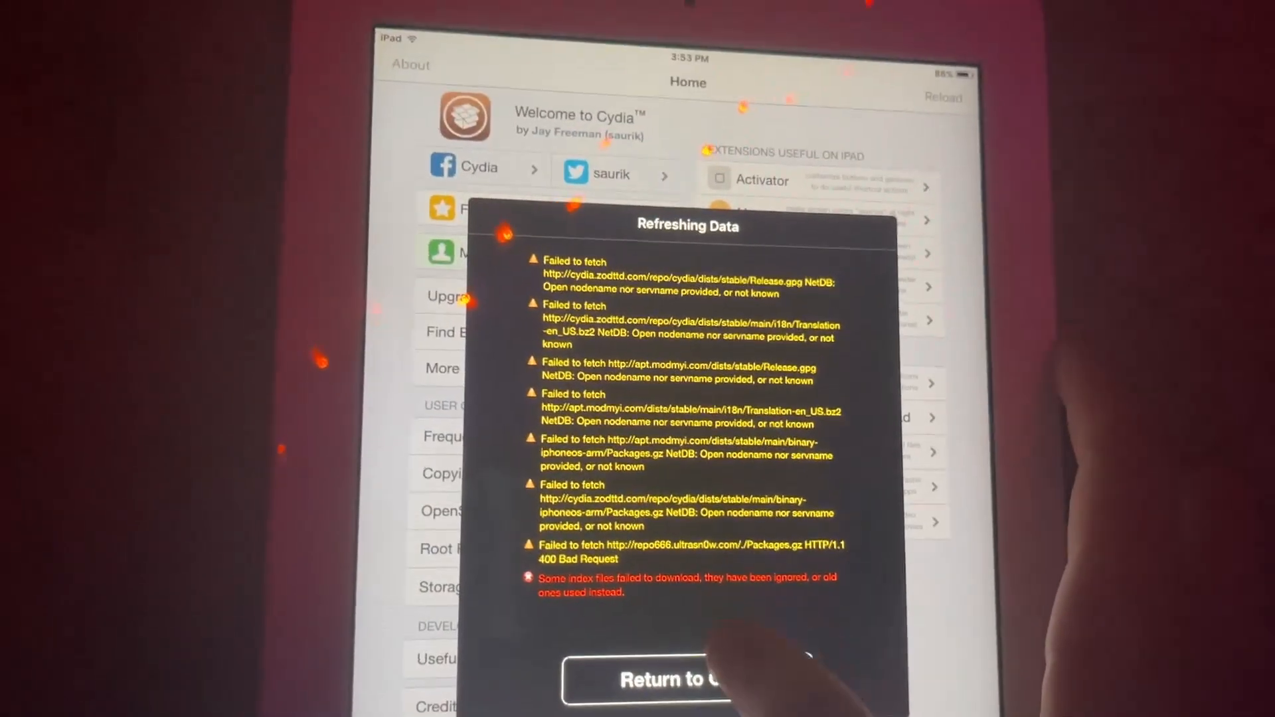
Step: Return to Cydia from the failed refresh and choose Ignore (Temporary) on the Essential Upgrade alert
{"action": "left_click", "coordinate": [687, 680]}
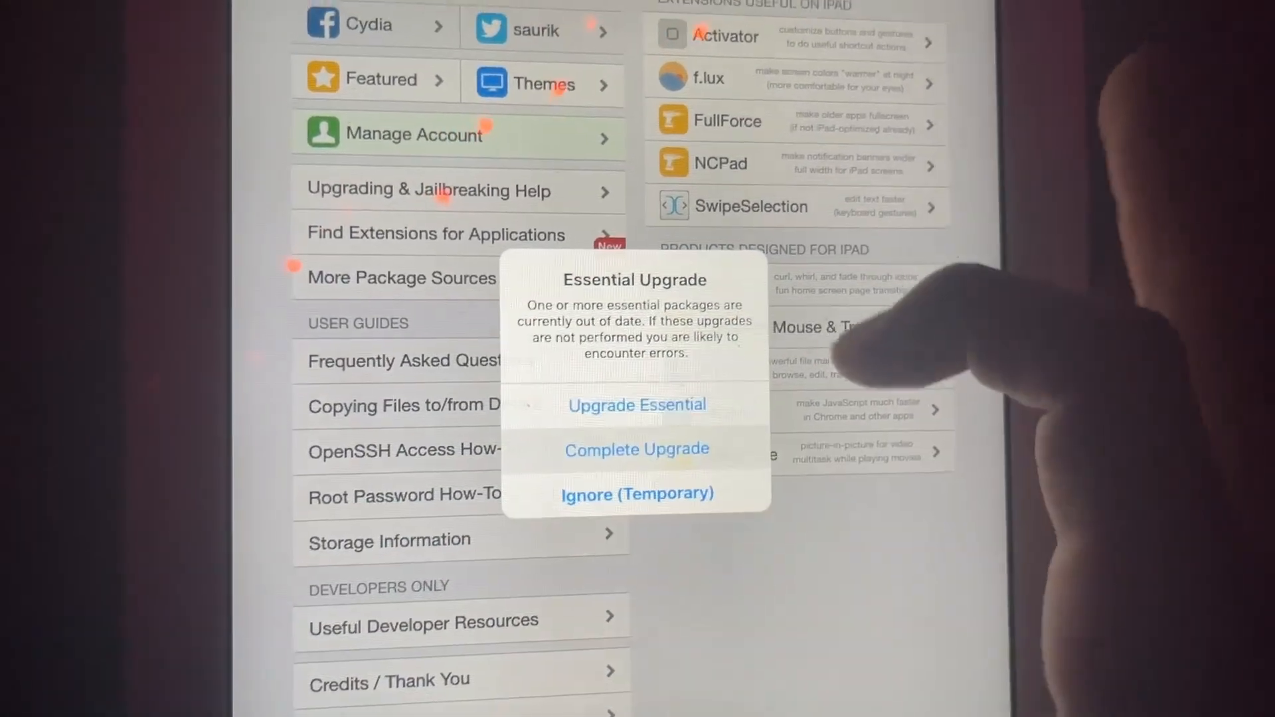
{"action": "left_click", "coordinate": [636, 404]}
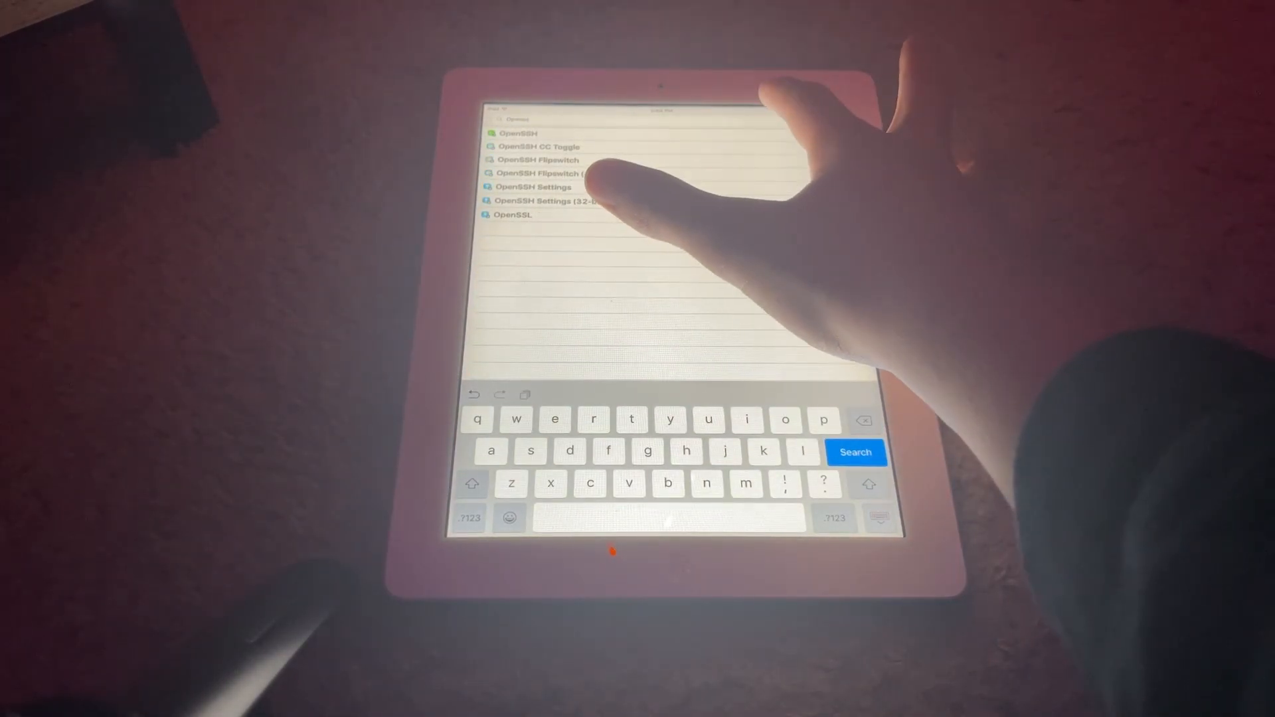
Step: Install OpenSSH from the search results, confirming the bundled OpenSSL dependency
{"action": "left_click", "coordinate": [519, 133]}
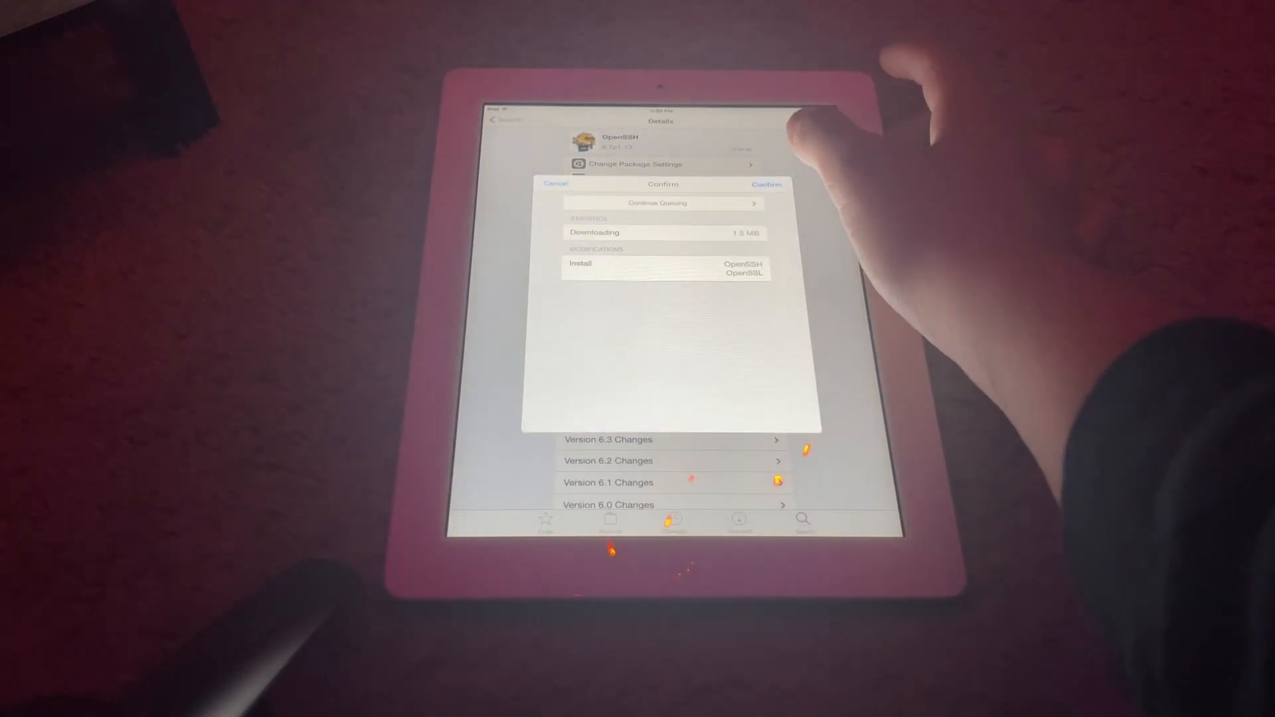
{"action": "left_click", "coordinate": [766, 183]}
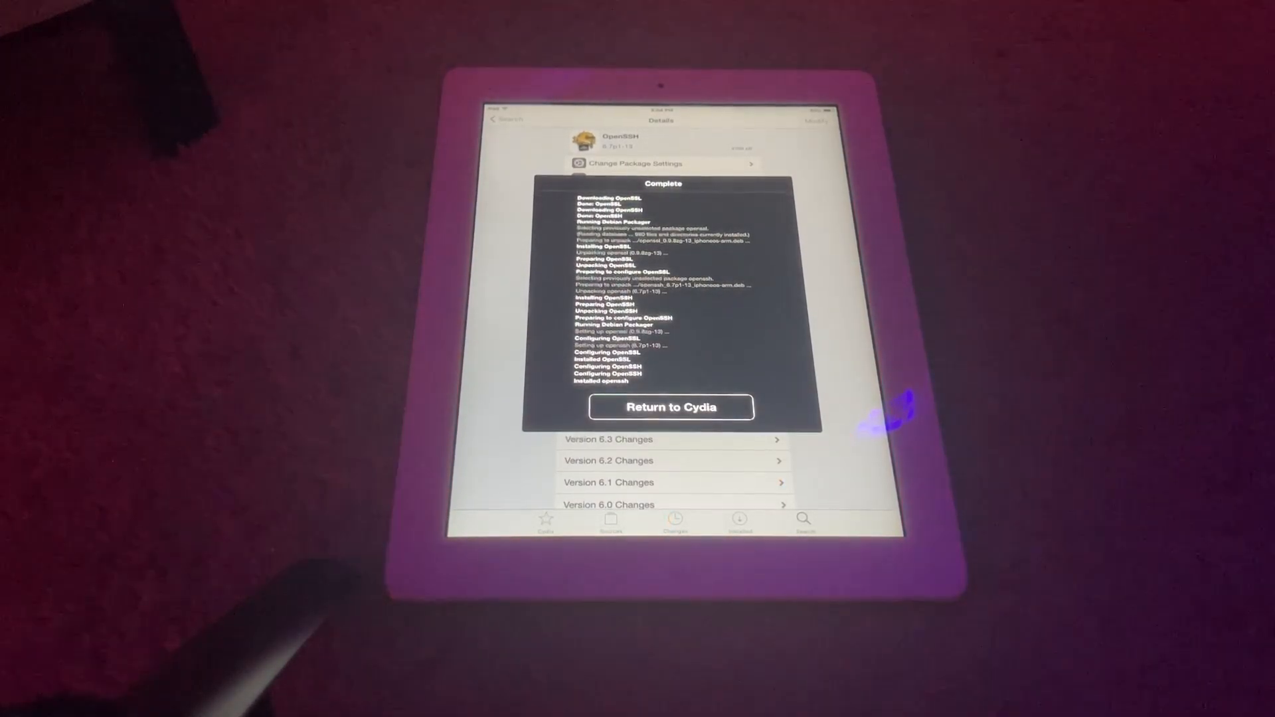
{"action": "left_click", "coordinate": [670, 407]}
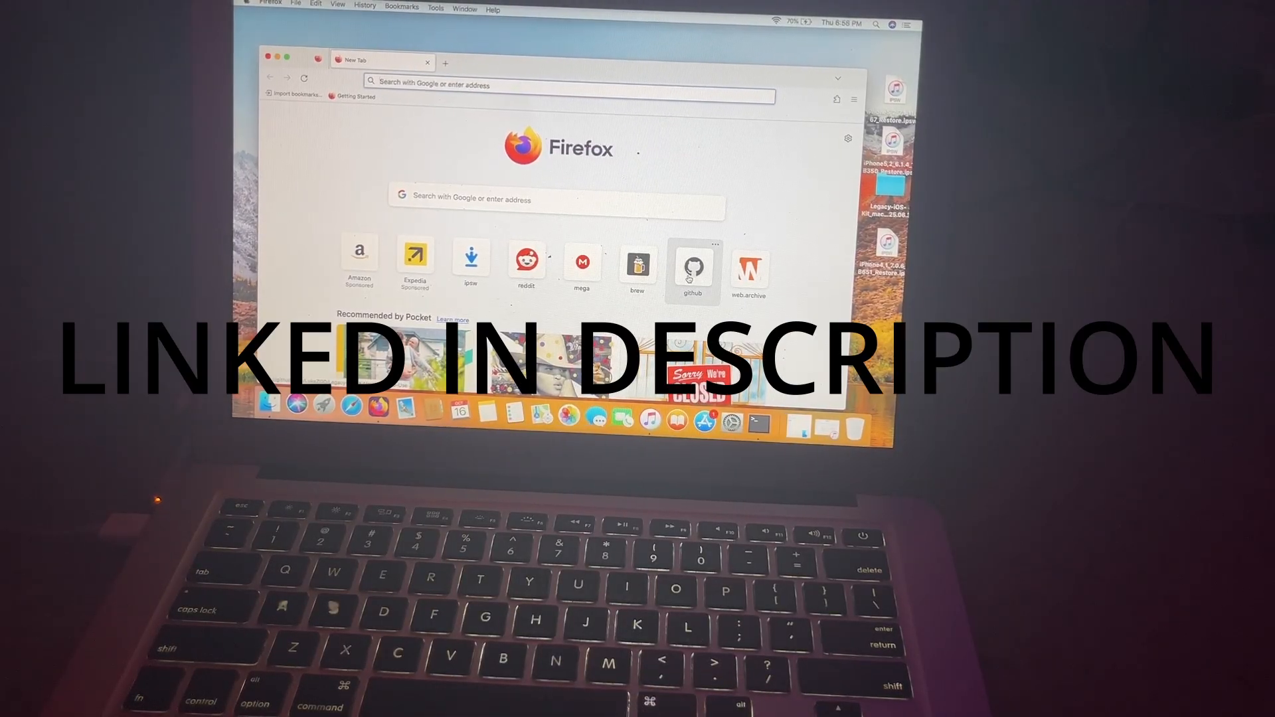
Step: Browse the Legacy-iOS-Kit repository README on GitHub and go to its Releases page
{"action": "left_click", "coordinate": [692, 261]}
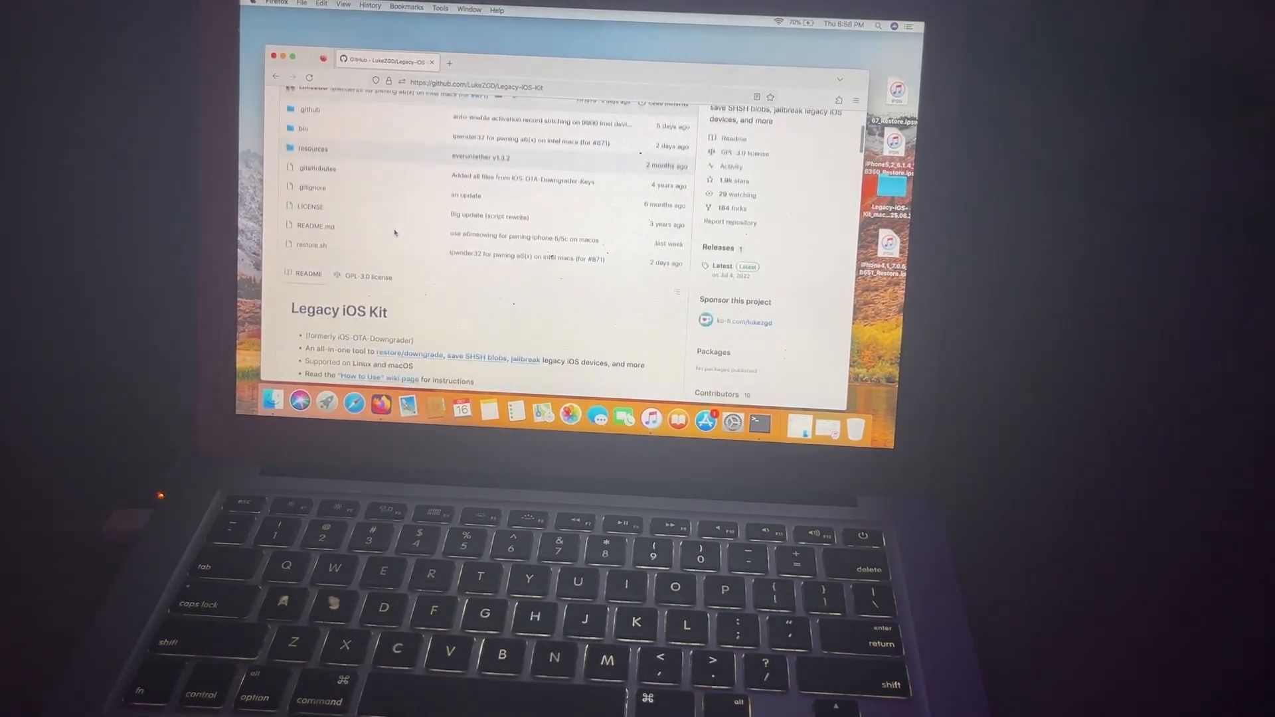
{"action": "scroll", "scroll_direction": "down", "scroll_amount": 3}
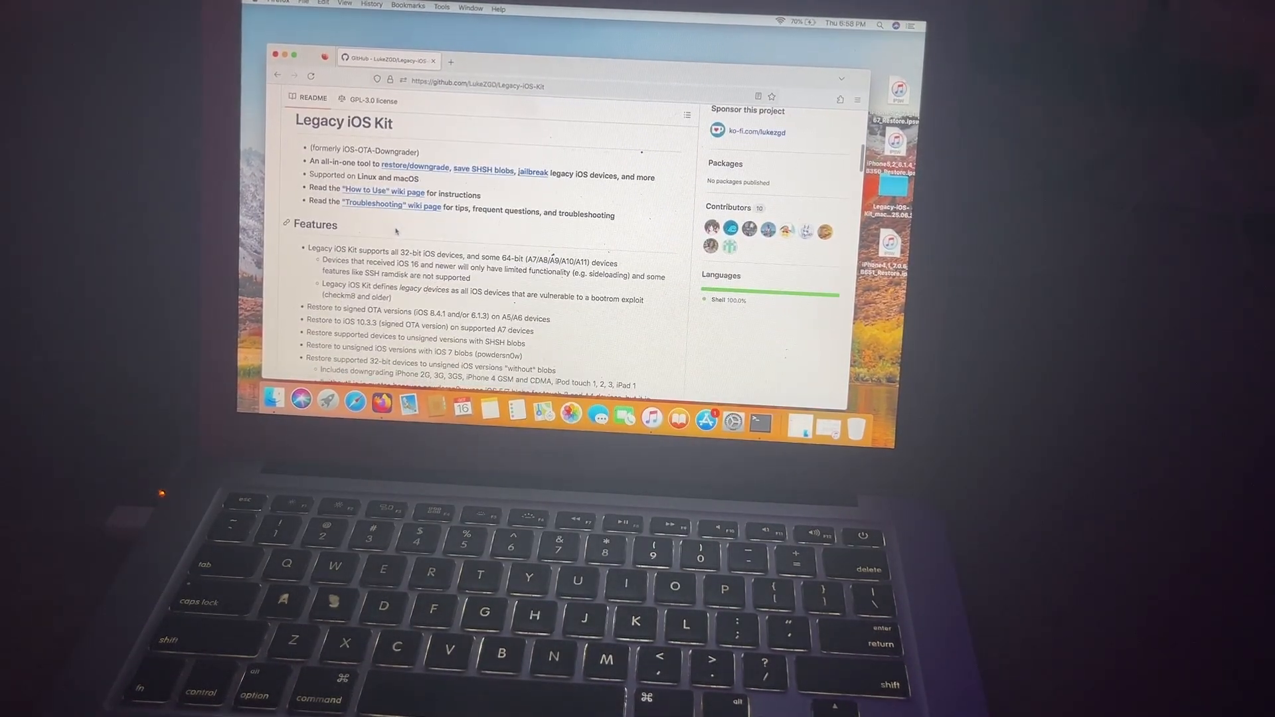
{"action": "scroll", "scroll_direction": "up", "scroll_amount": 3}
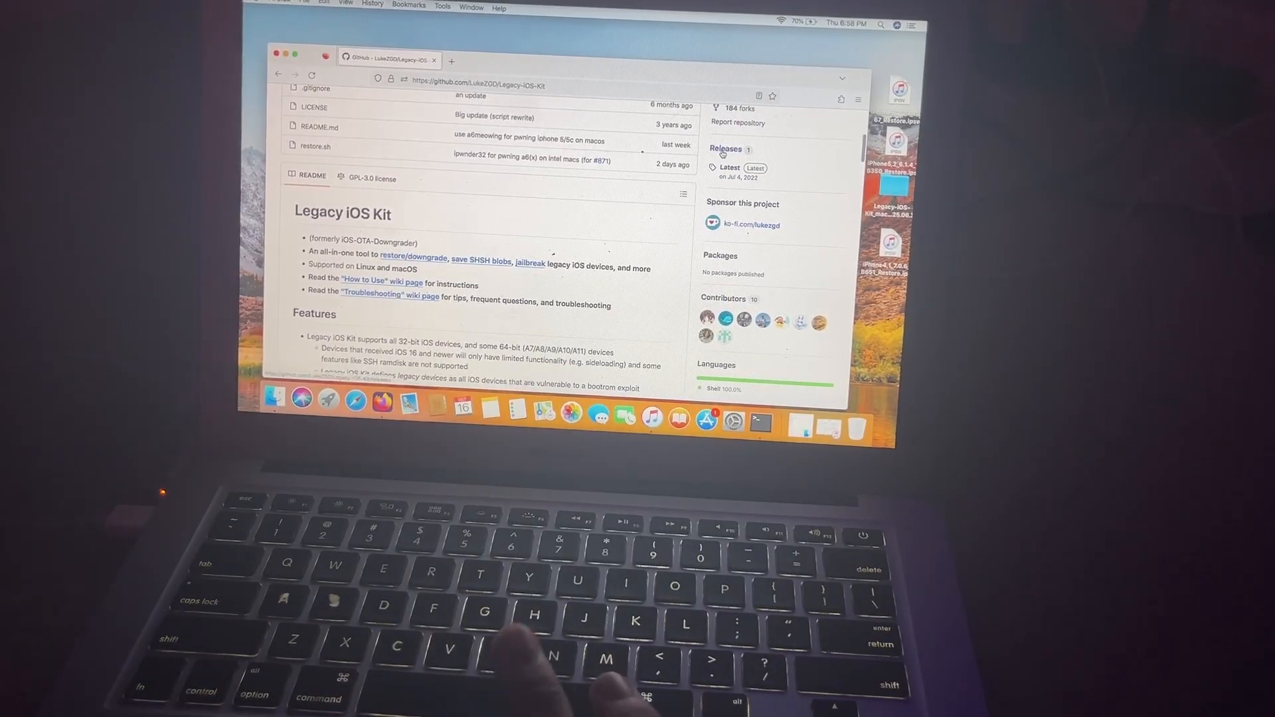
{"action": "left_click", "coordinate": [725, 148]}
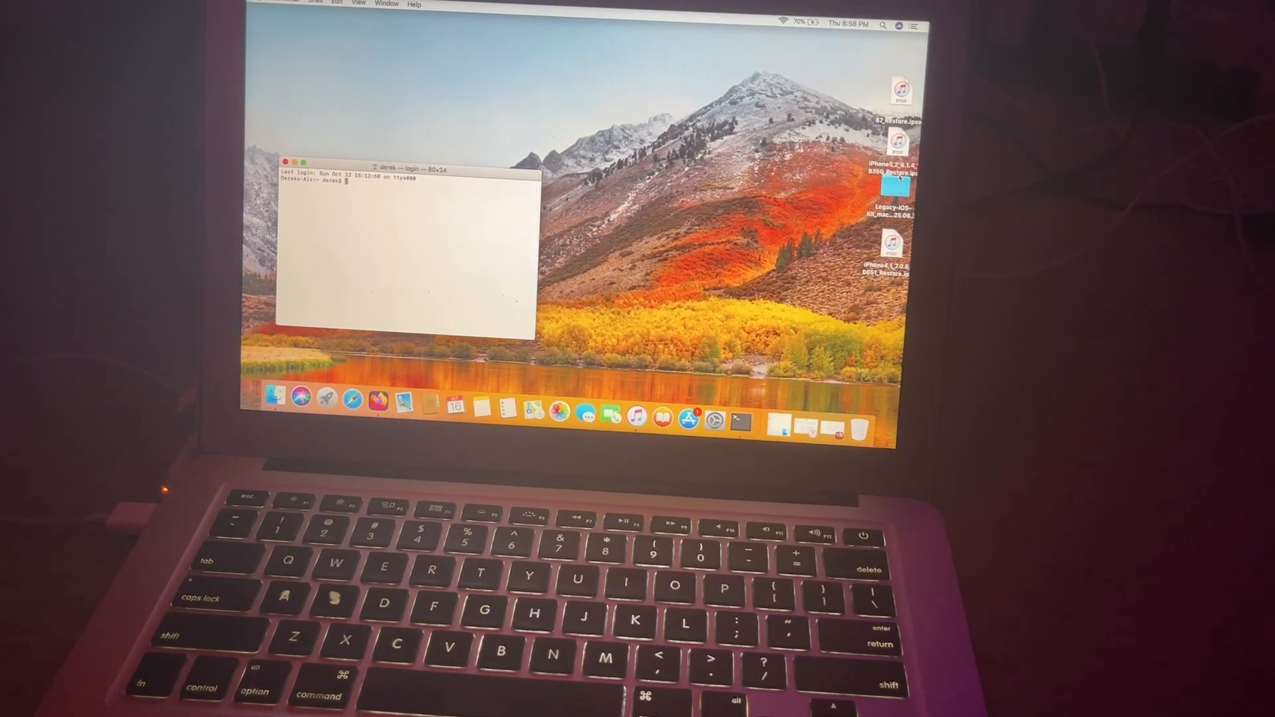
Step: Open the Legacy-iOS-Kit folder in Finder and drop restore.sh into Terminal
{"action": "double_click", "coordinate": [891, 203]}
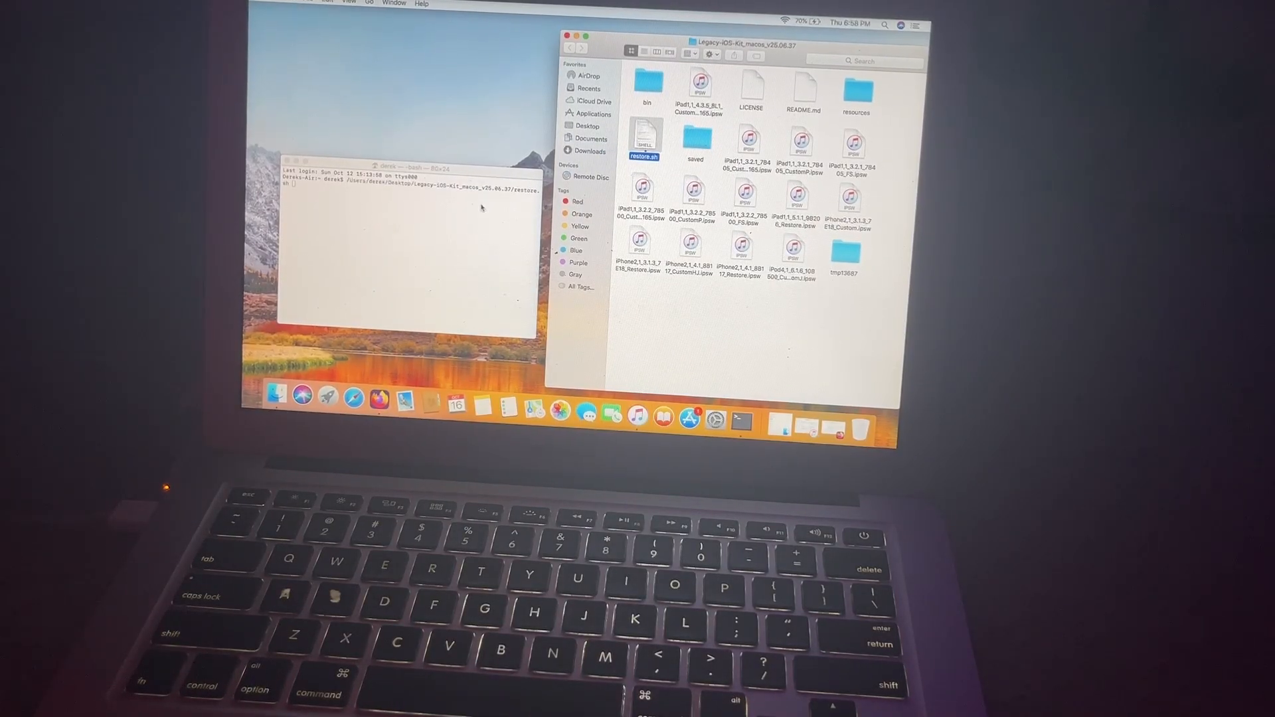
{"action": "left_click", "coordinate": [406, 245]}
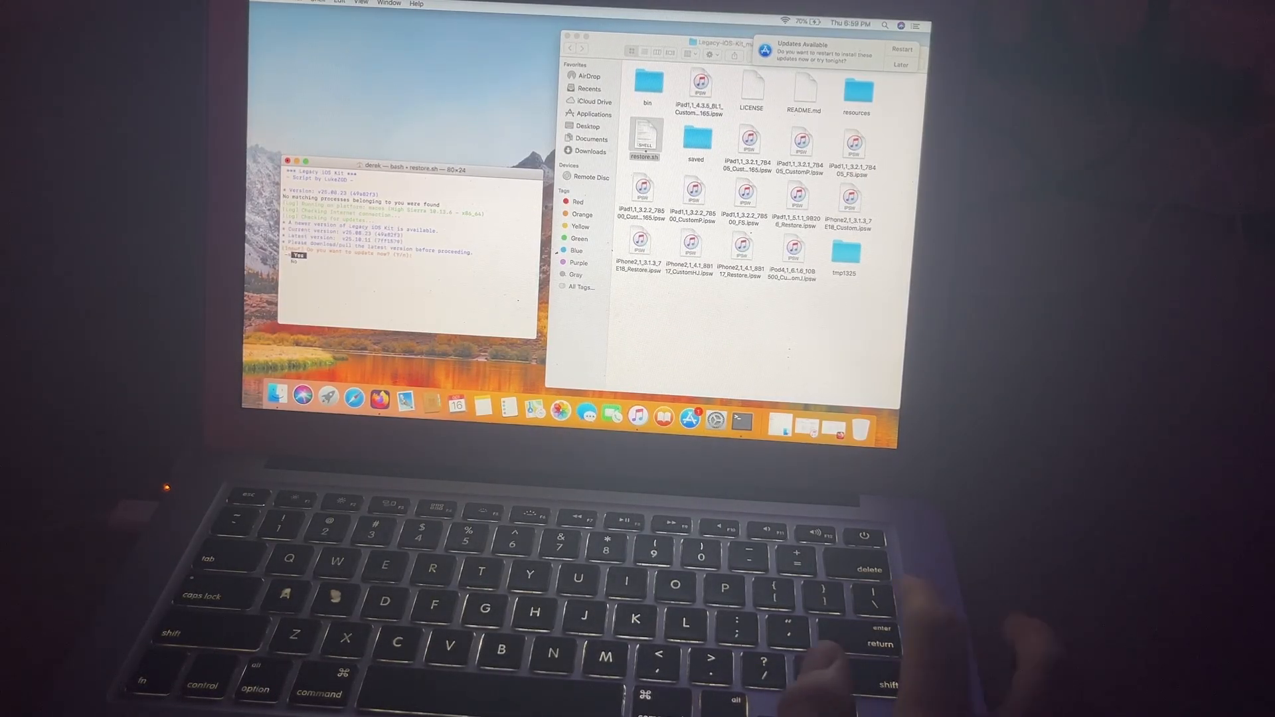
Step: Answer Y so Legacy iOS Kit updates itself to the latest version
{"action": "key", "text": "Return"}
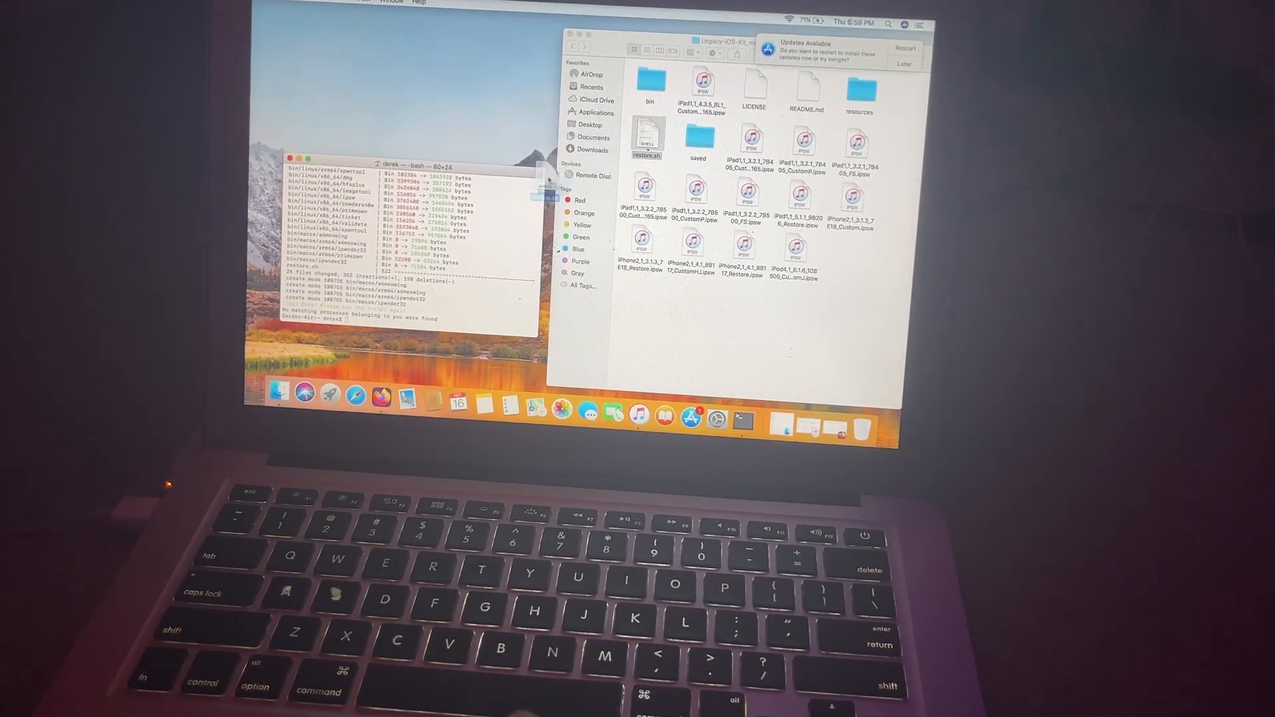
Step: Relaunch restore.sh so the updated script picks a restore target and downloads the IPSW
{"action": "key", "text": "return"}
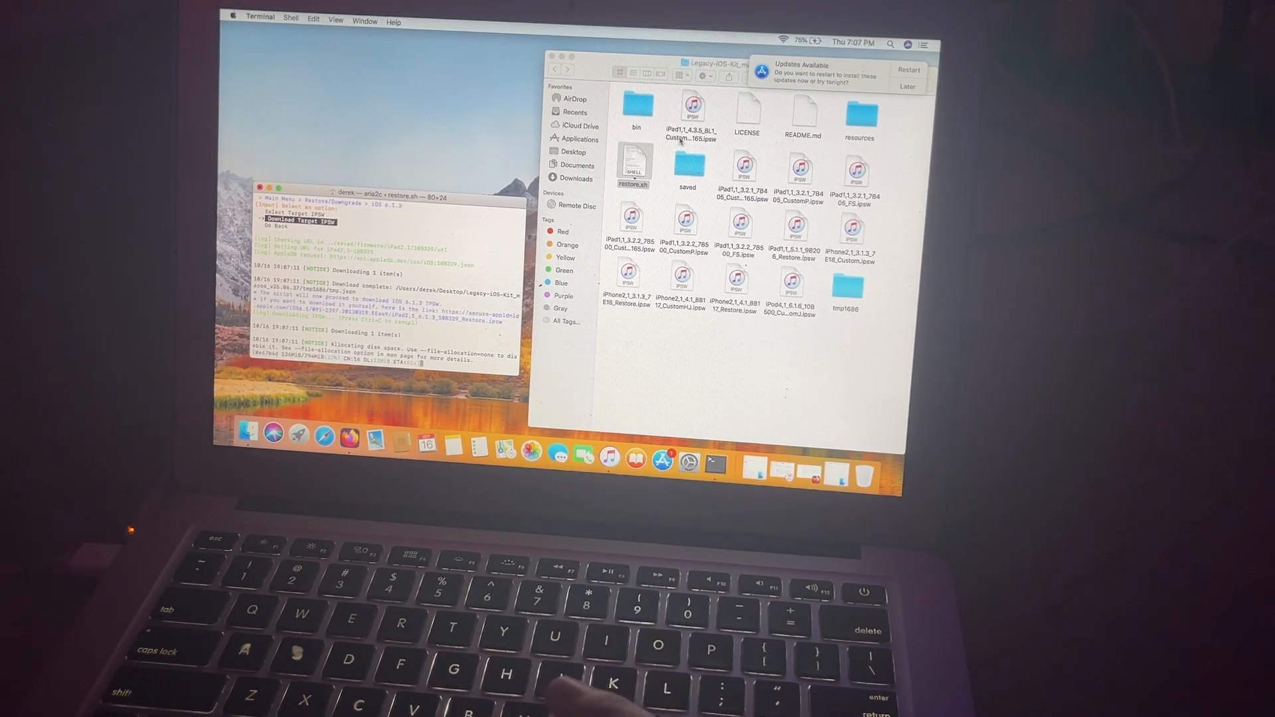
Step: Postpone the macOS Updates Available notification via Later while the IPSW downloads
{"action": "left_click", "coordinate": [908, 88]}
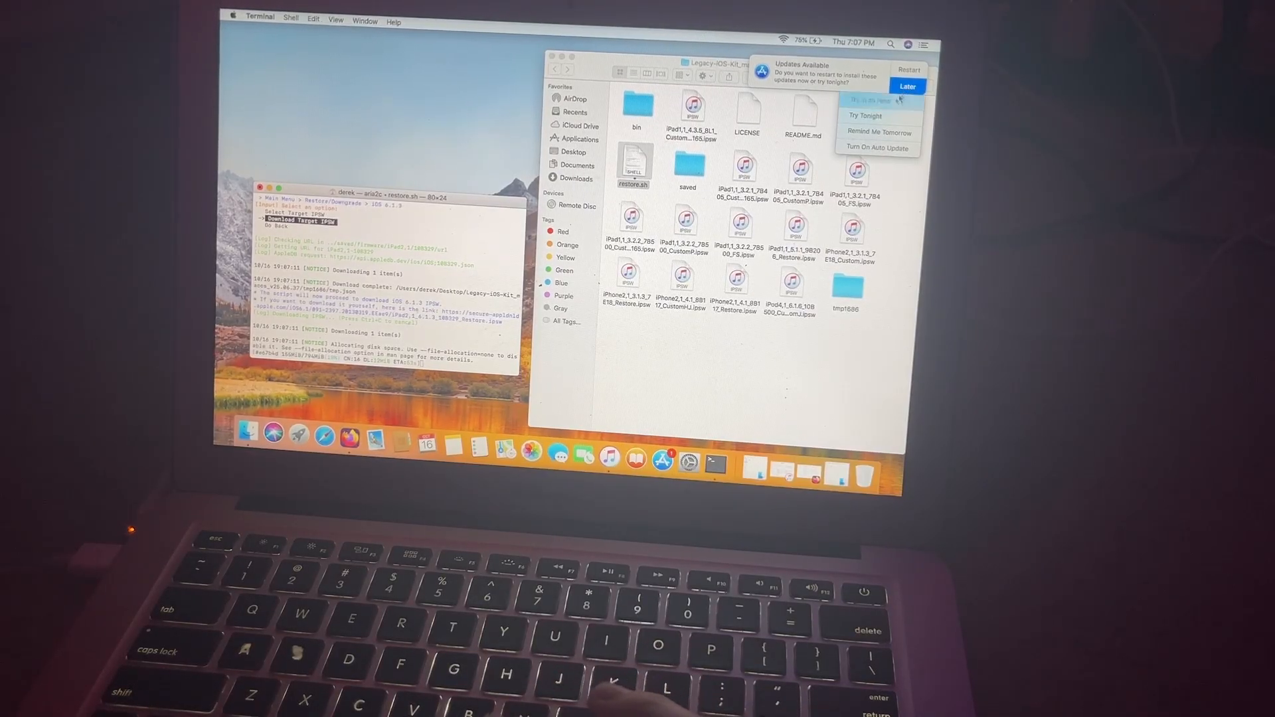
{"action": "left_click", "coordinate": [907, 86]}
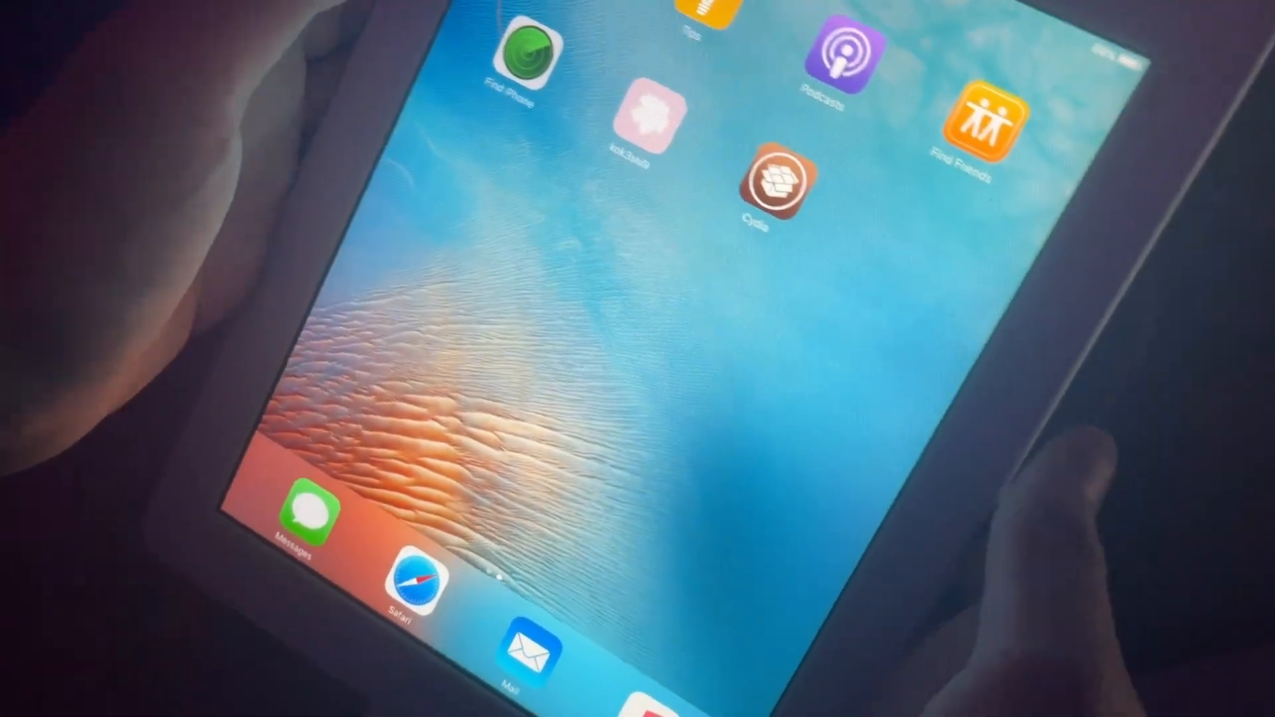
{"action": "left_click", "coordinate": [647, 118]}
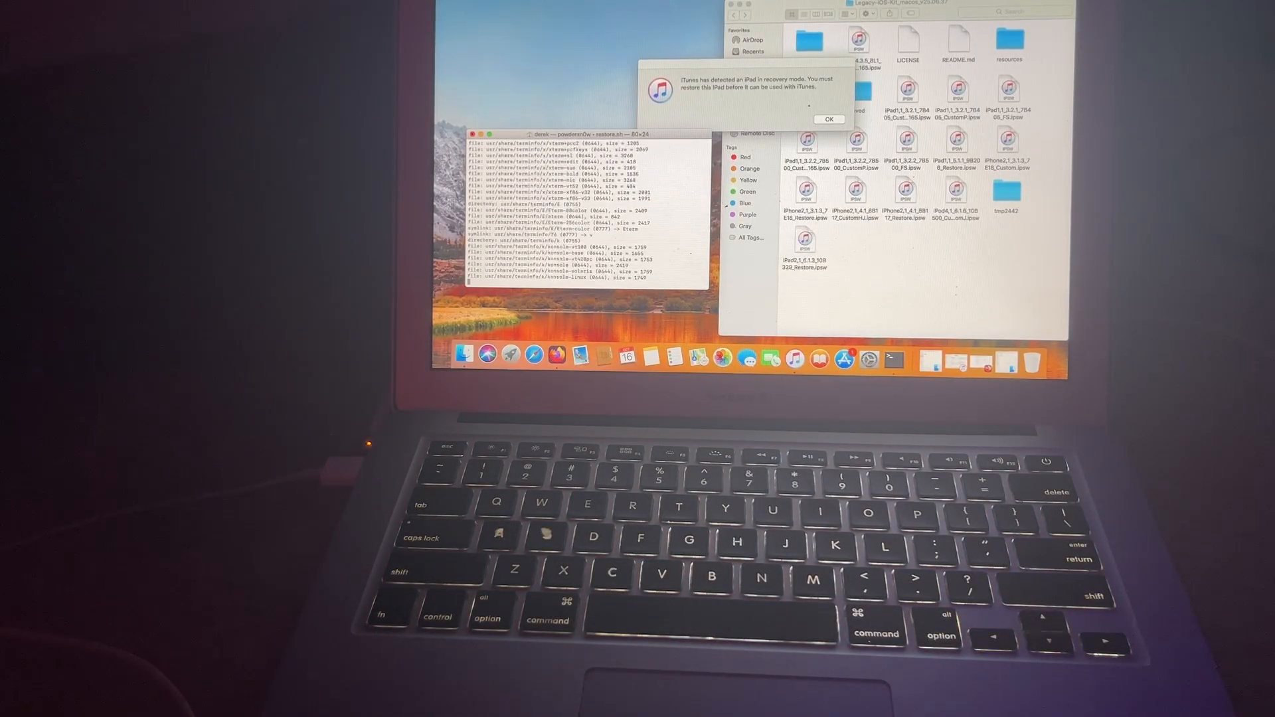
Step: Scroll the Terminal output listing extracted iOS 6.1.3 restore files
{"action": "scroll", "scroll_direction": "down", "scroll_amount": 3}
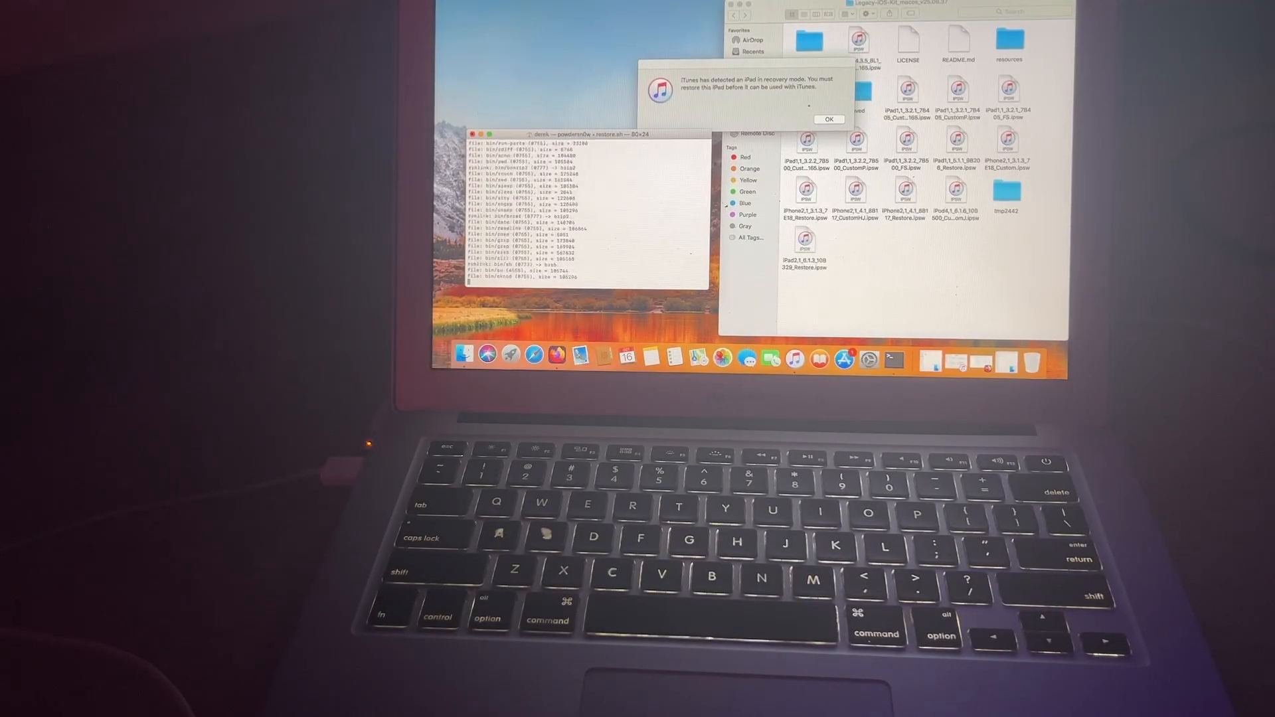